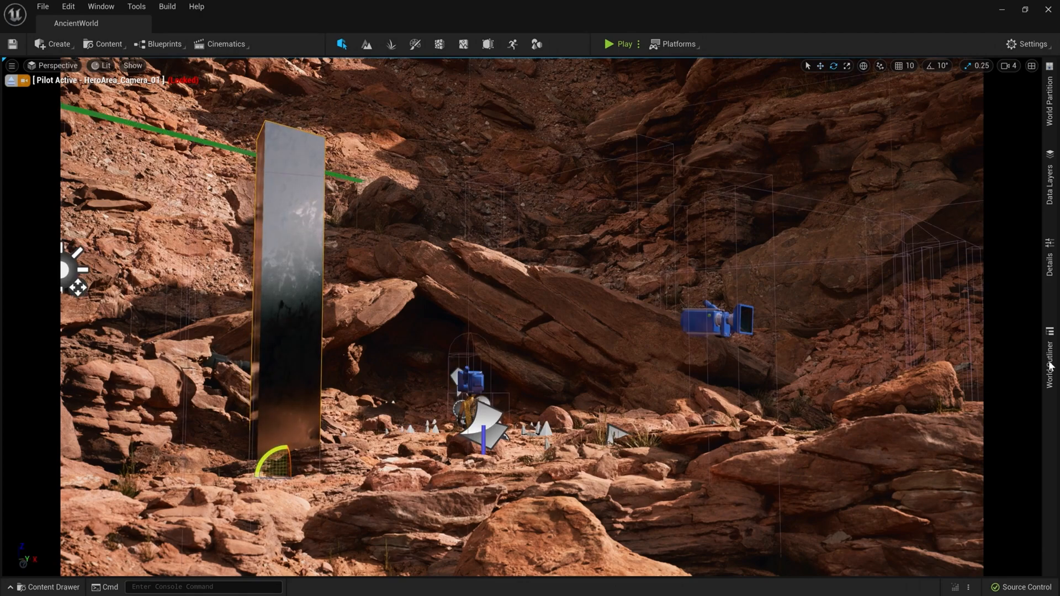
Bring up the toolbar's Content options, pointing at the Quixel Bridge entry.
{"action": "left_click", "coordinate": [1049, 363]}
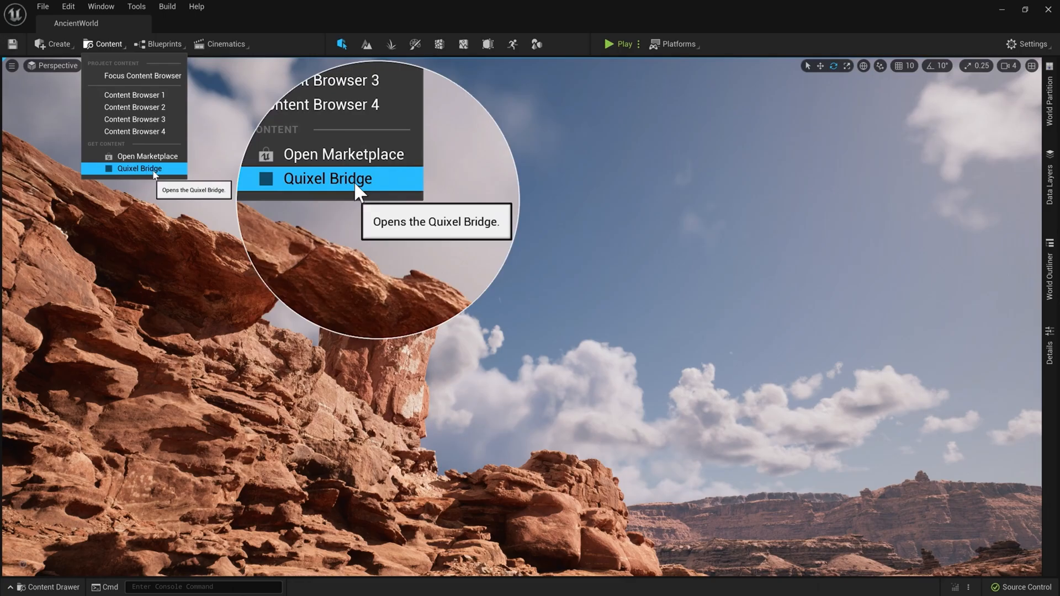
Launch Quixel Bridge and search Collections for 'utah' to reach Canyons of Utah.
{"action": "left_click", "coordinate": [139, 168]}
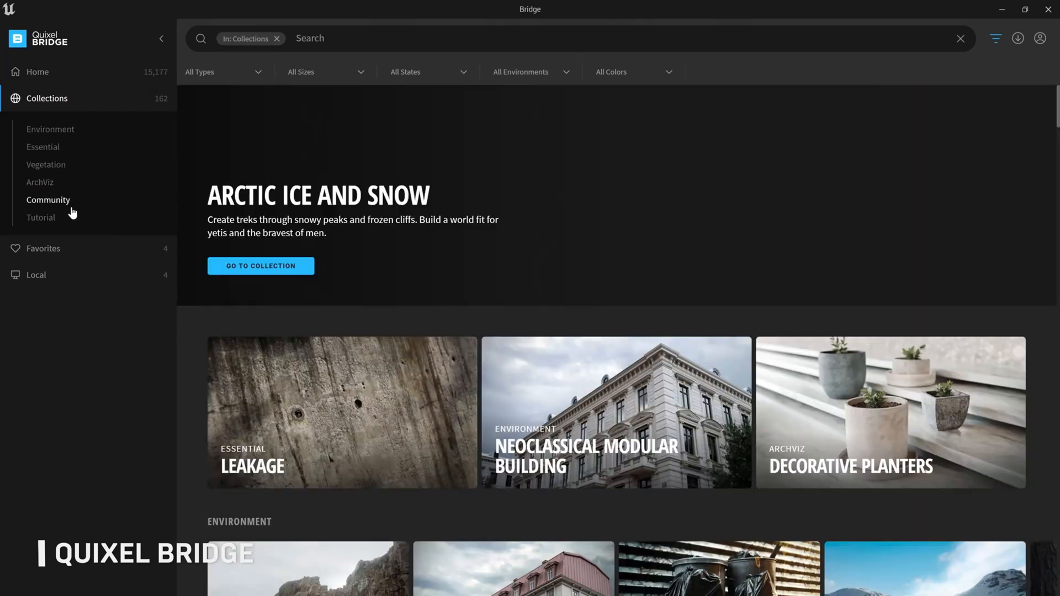
{"action": "scroll", "scroll_direction": "down", "scroll_amount": 3}
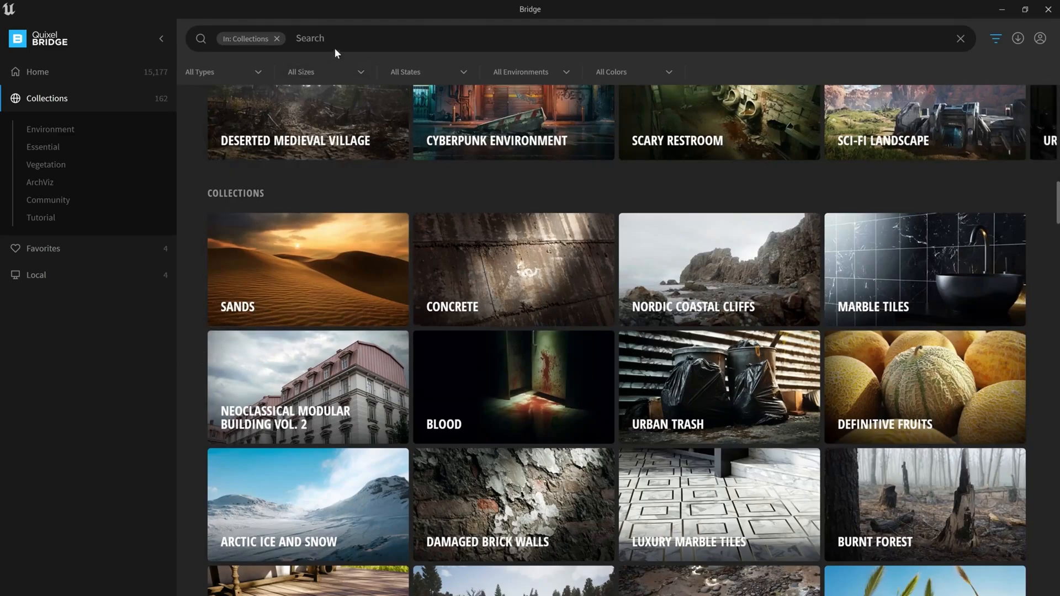
{"action": "type", "text": "utah"}
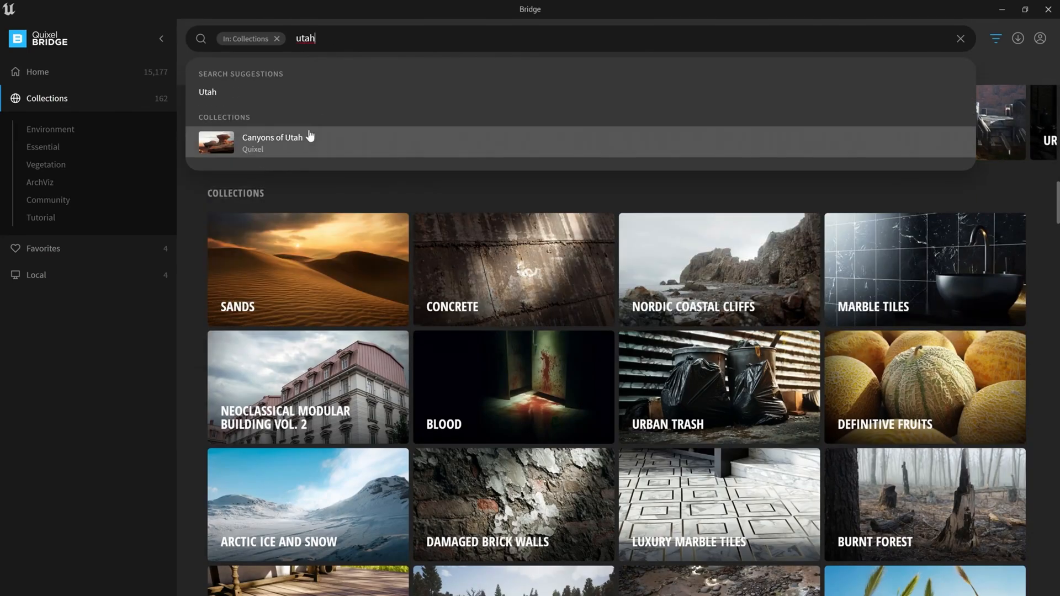
{"action": "left_click", "coordinate": [273, 143]}
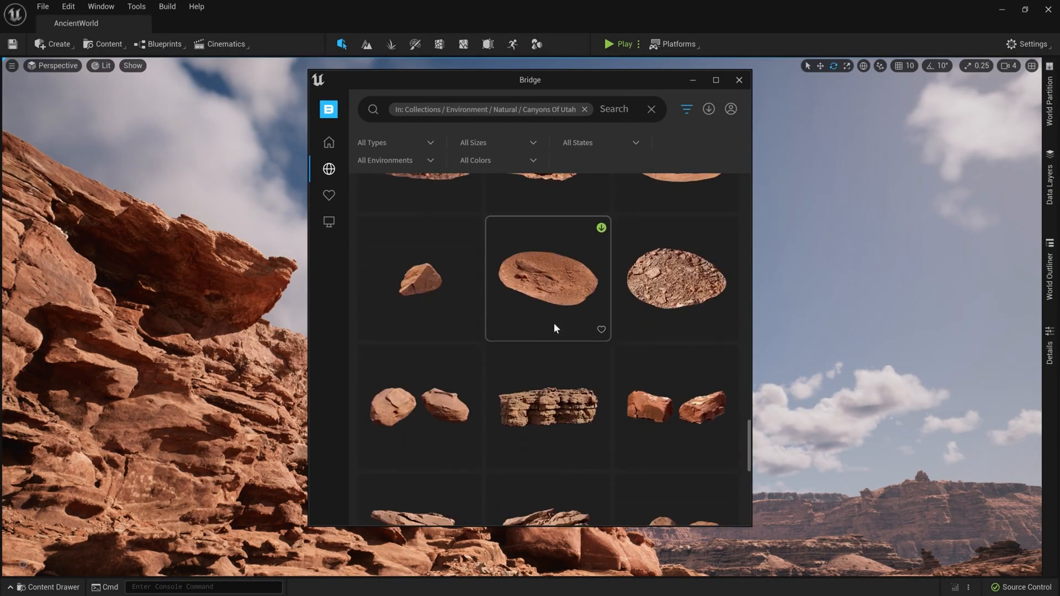
Browse the Canyons of Utah rock assets, then close Bridge to return to the canyon level.
{"action": "scroll", "scroll_direction": "down", "scroll_amount": 3}
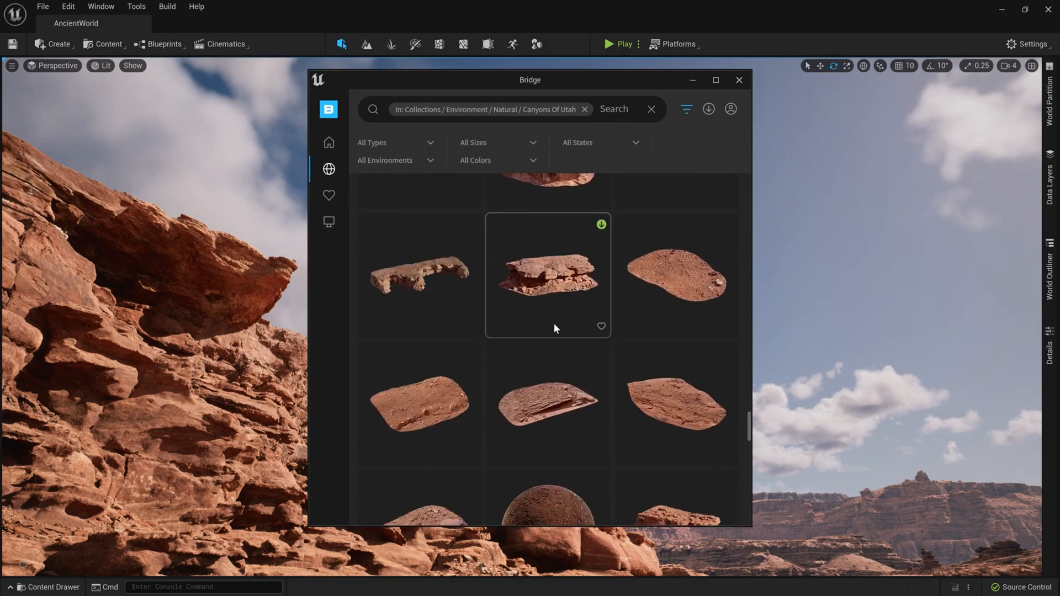
{"action": "scroll", "scroll_direction": "down", "scroll_amount": 3}
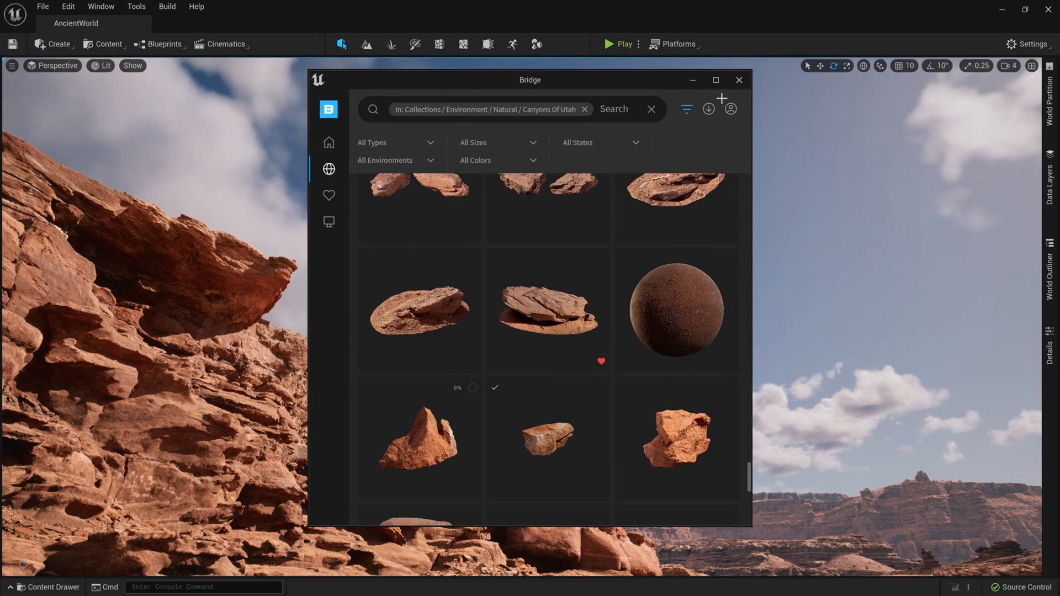
{"action": "left_click", "coordinate": [739, 80]}
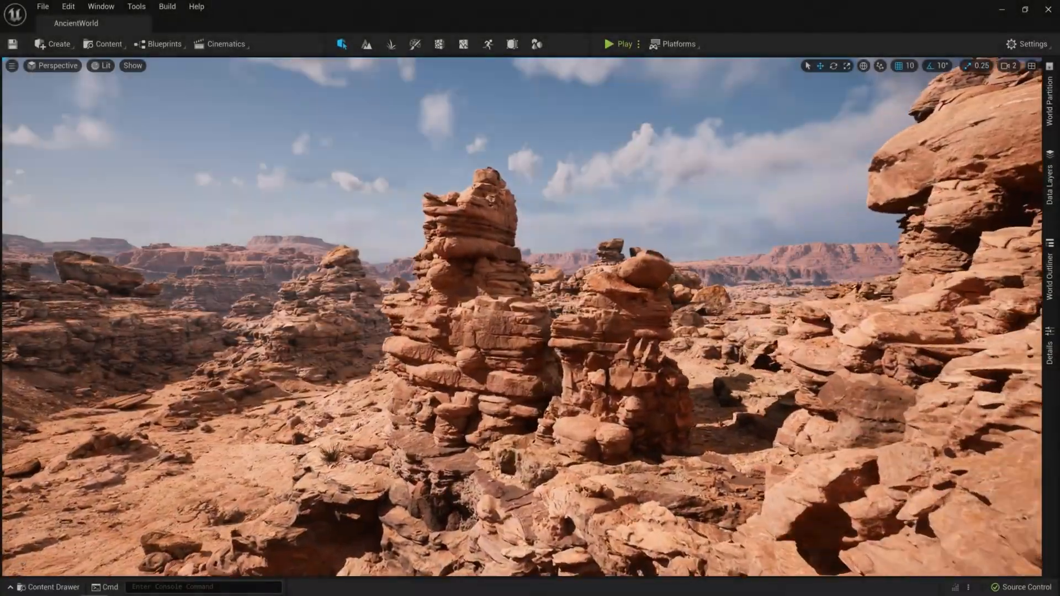
View the canyon in Nanite Triangles mode, return to Lit, and frame one World Partition cell.
{"action": "left_click", "coordinate": [104, 66]}
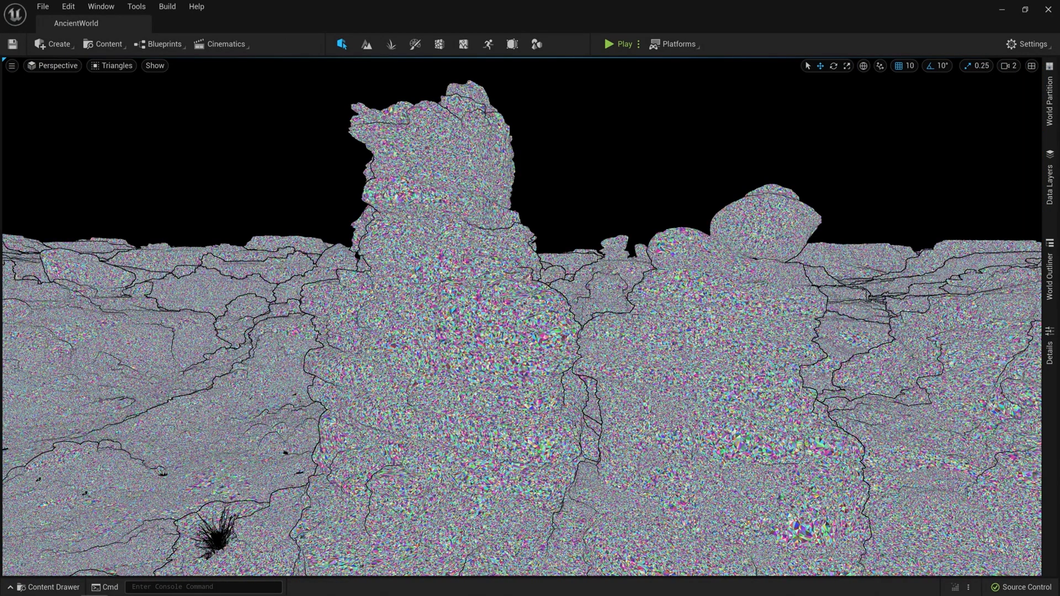
{"action": "left_click", "coordinate": [116, 65]}
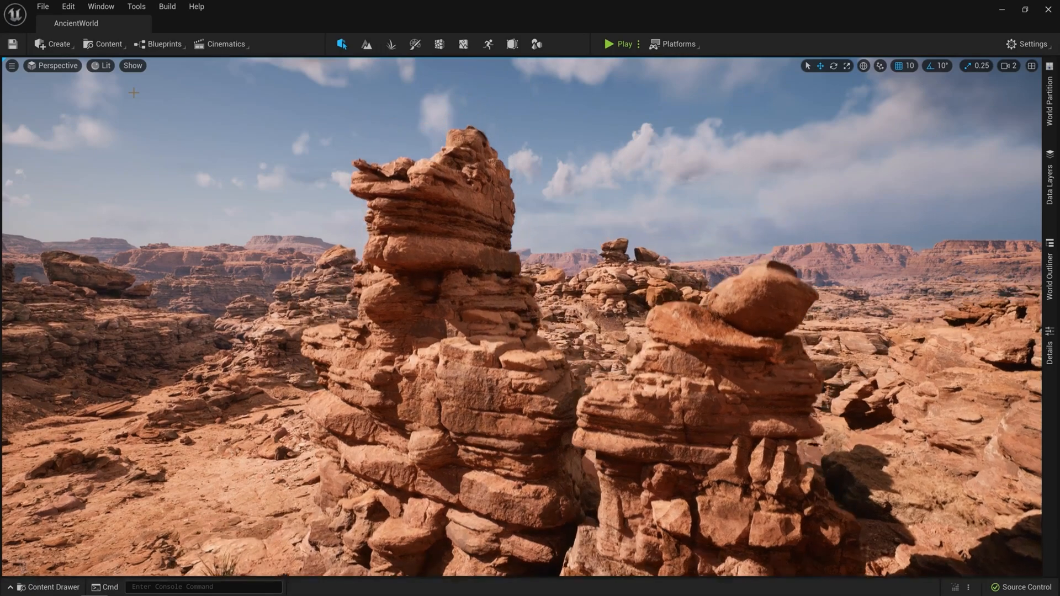
{"action": "left_click", "coordinate": [103, 65]}
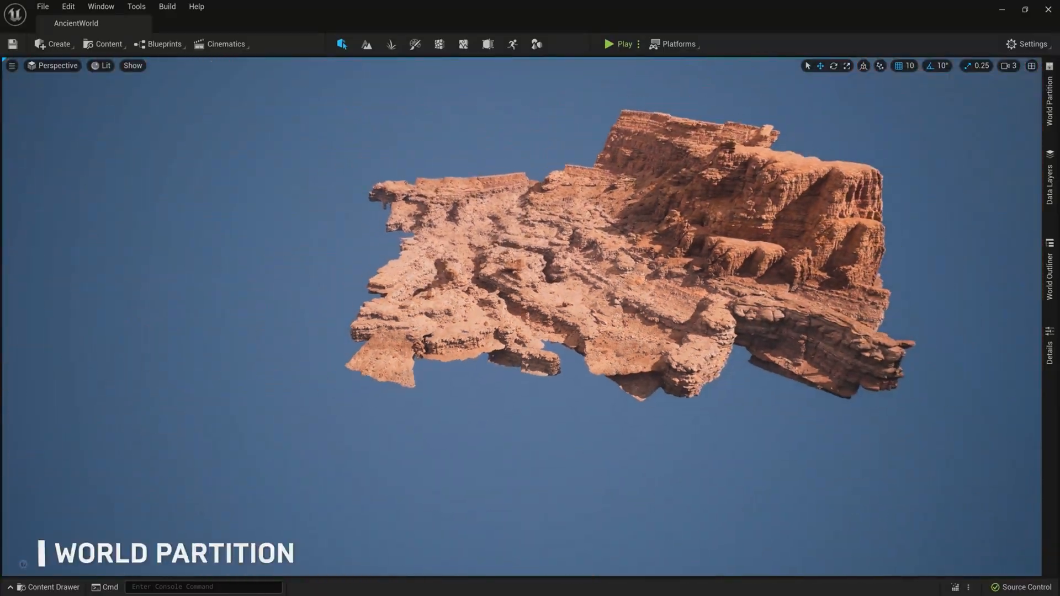
Fly the camera in close to the cliff face of the loaded landscape cell.
{"action": "left_click", "coordinate": [1049, 102]}
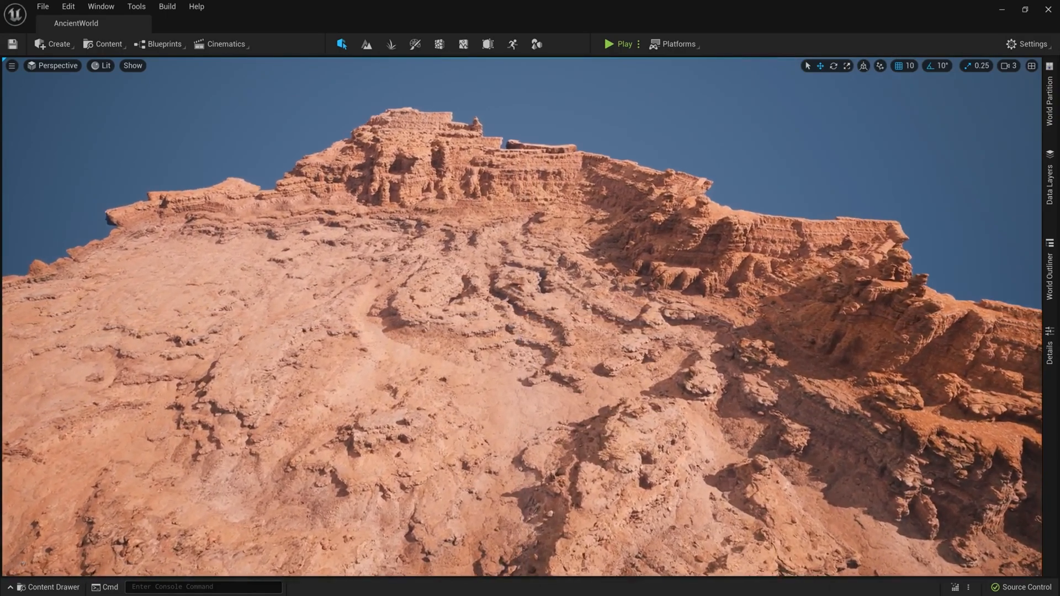
{"action": "left_click", "coordinate": [607, 44]}
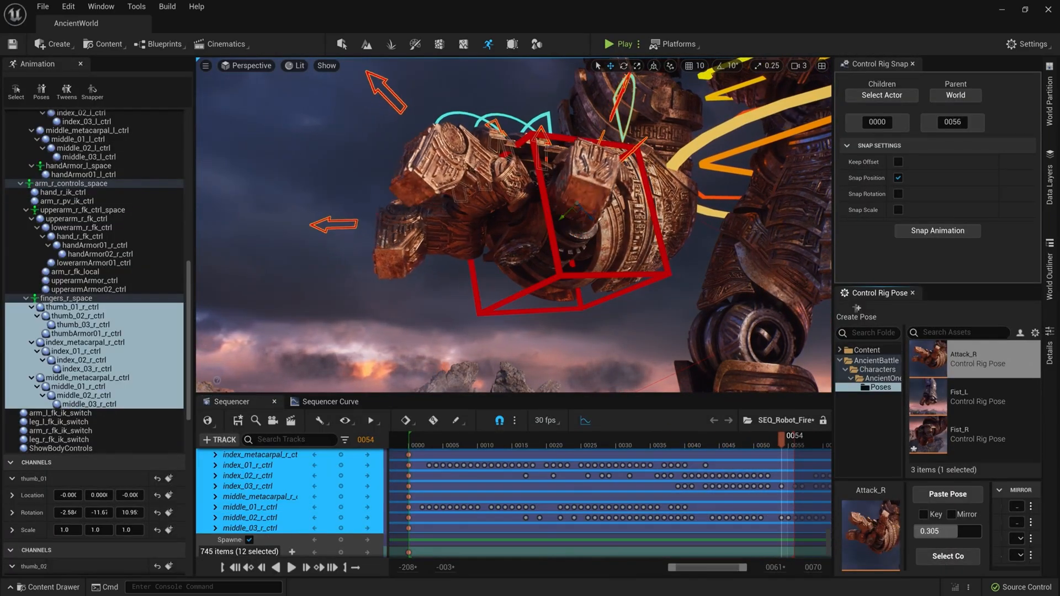
Scrub the Sequencer back to frame 50 and start Play-in-editor among the ruins.
{"action": "left_click_drag", "start_coordinate": [780, 444], "coordinate": [757, 445]}
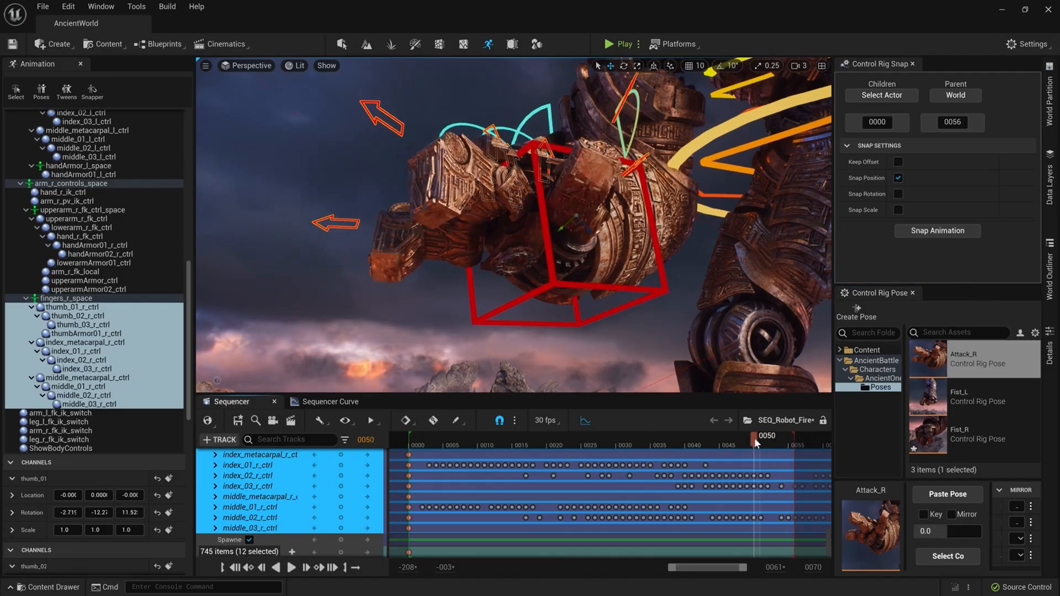
{"action": "left_click", "coordinate": [622, 44]}
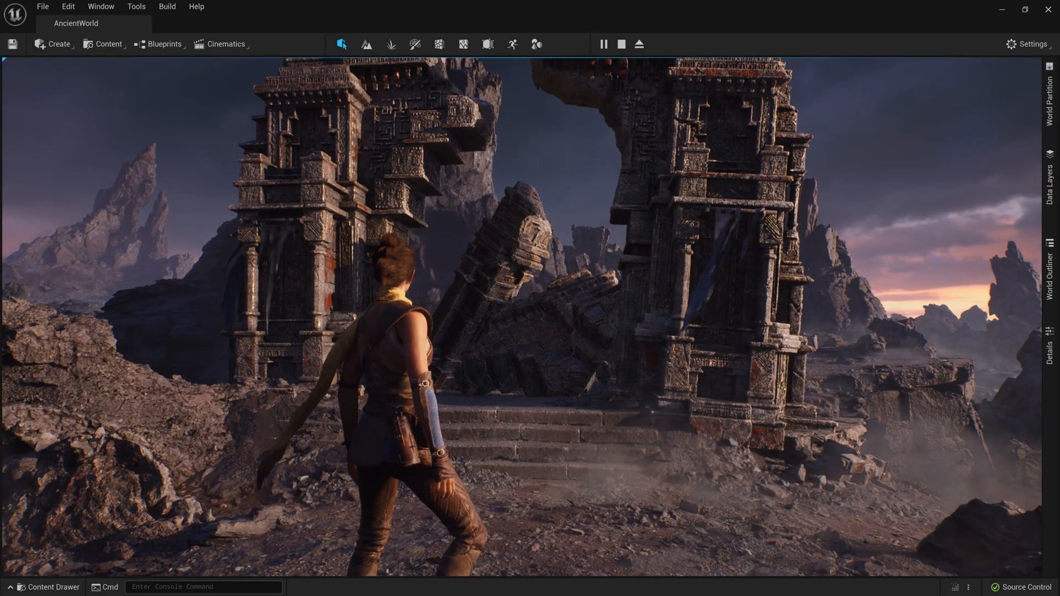
Browse the GameFeaturePlugins collection in the Content Drawer and open the AncientBattle data asset.
{"action": "left_click", "coordinate": [48, 586]}
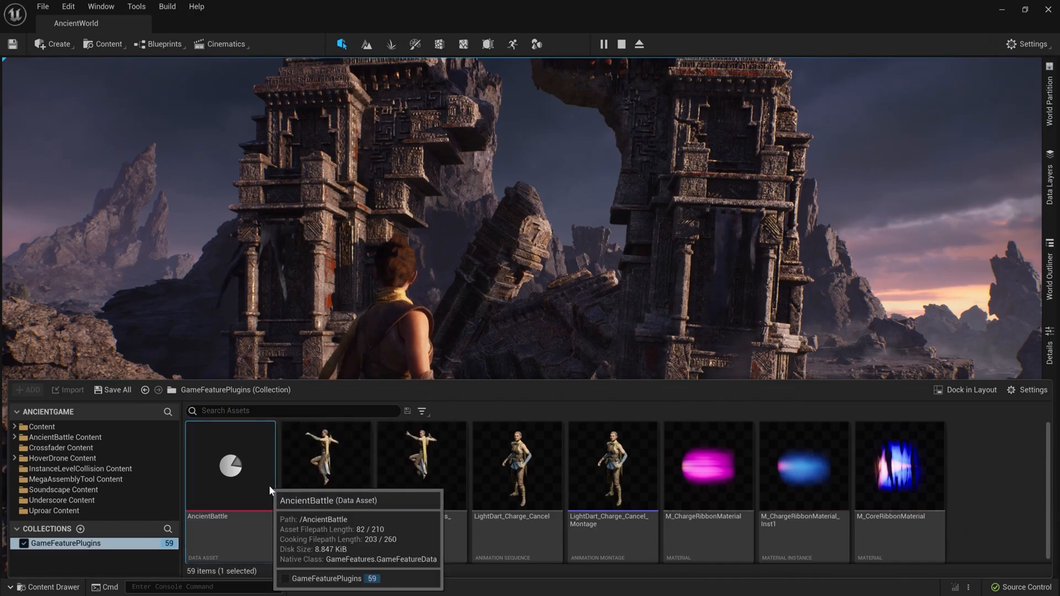
{"action": "double_click", "coordinate": [229, 466]}
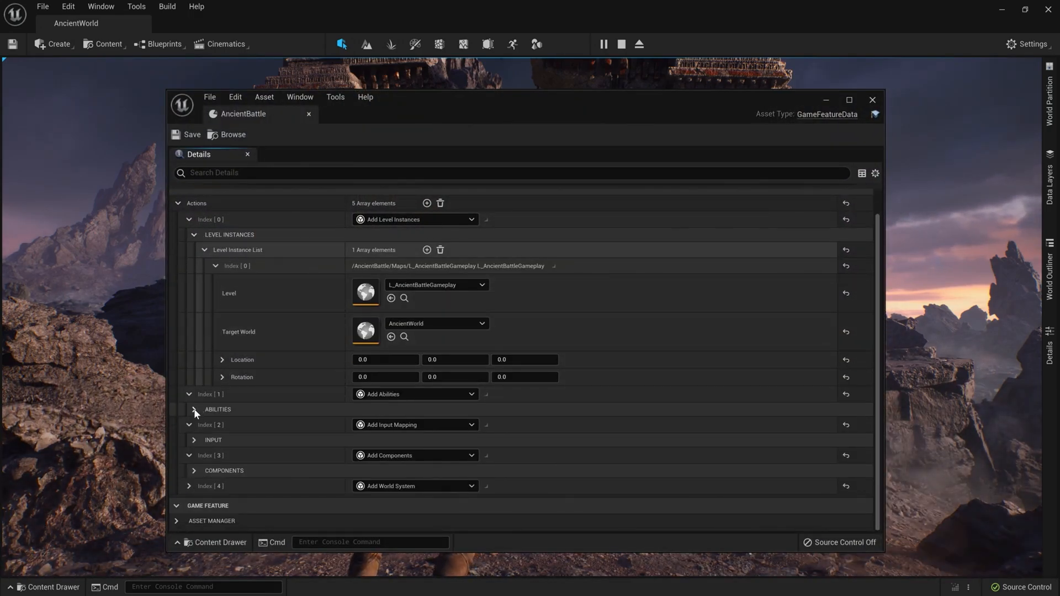
Expand the AncientBattle Input section under Index [2] to show its mapping and priority.
{"action": "left_click", "coordinate": [194, 410]}
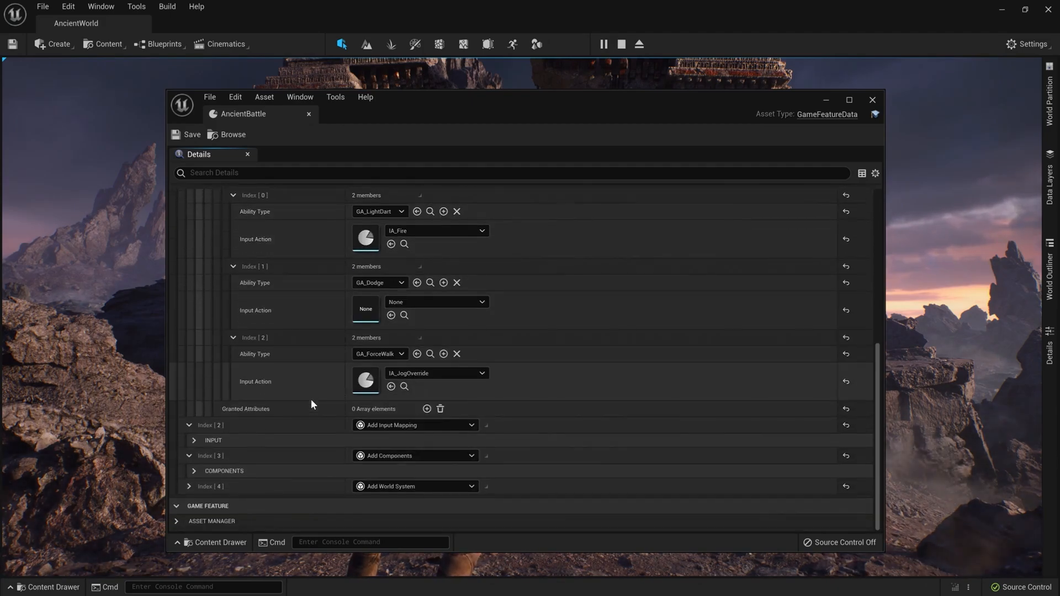
{"action": "left_click", "coordinate": [194, 440]}
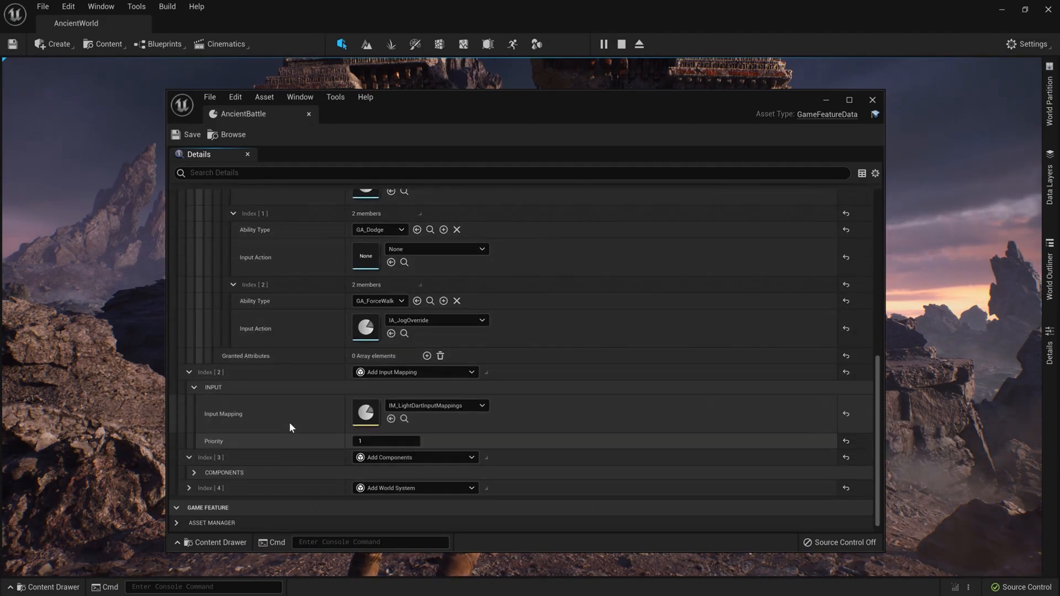
{"action": "left_click", "coordinate": [194, 471]}
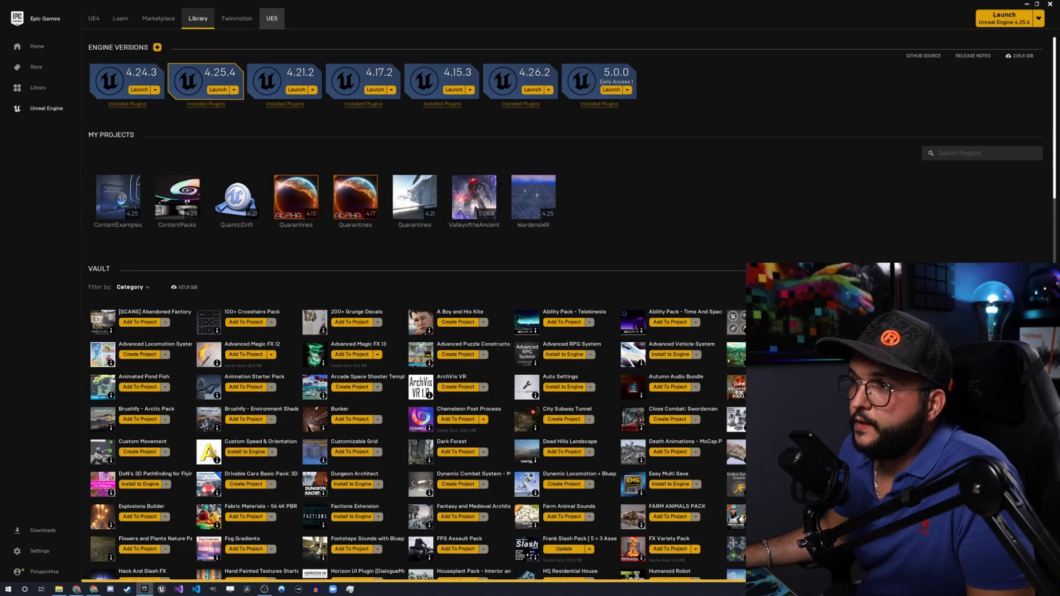
Visit the launcher's UE5 page, then the Learn page featuring the Valley of the Ancient sample.
{"action": "left_click", "coordinate": [271, 19]}
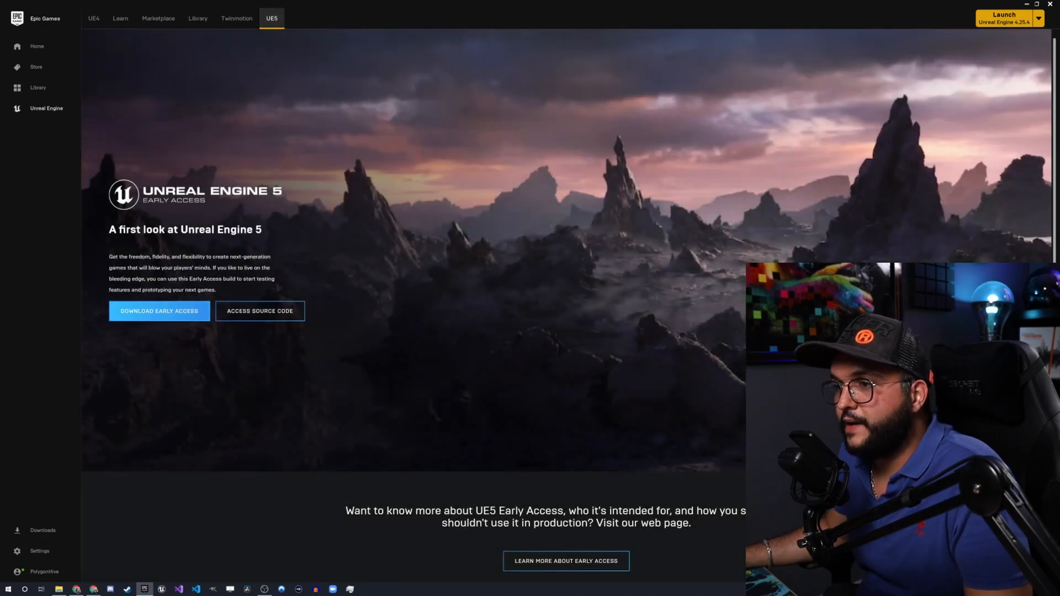
{"action": "scroll", "scroll_direction": "down", "scroll_amount": 3}
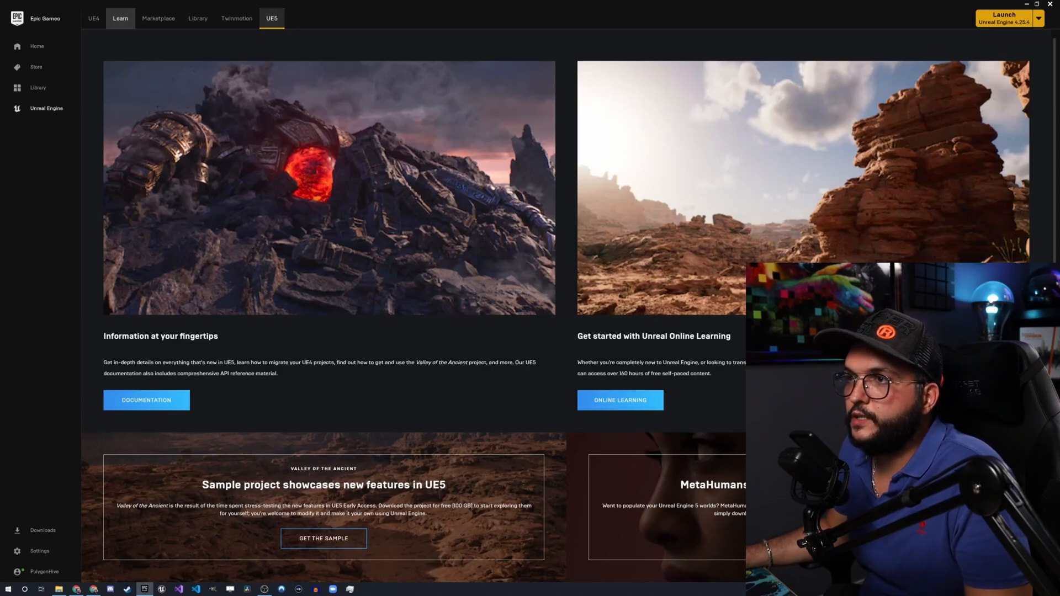
{"action": "left_click", "coordinate": [198, 19]}
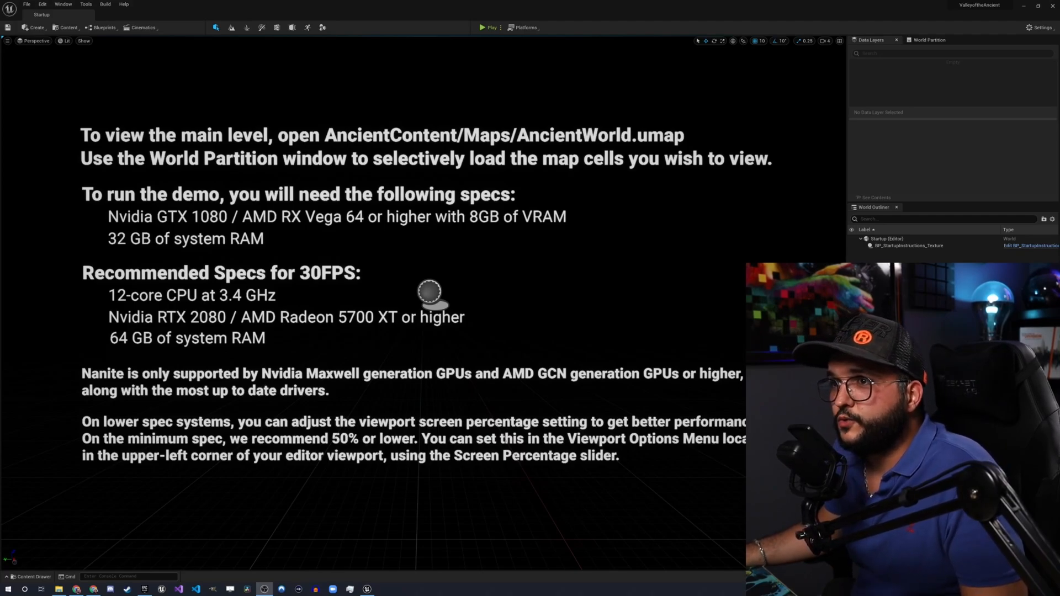
{"action": "left_click", "coordinate": [42, 4]}
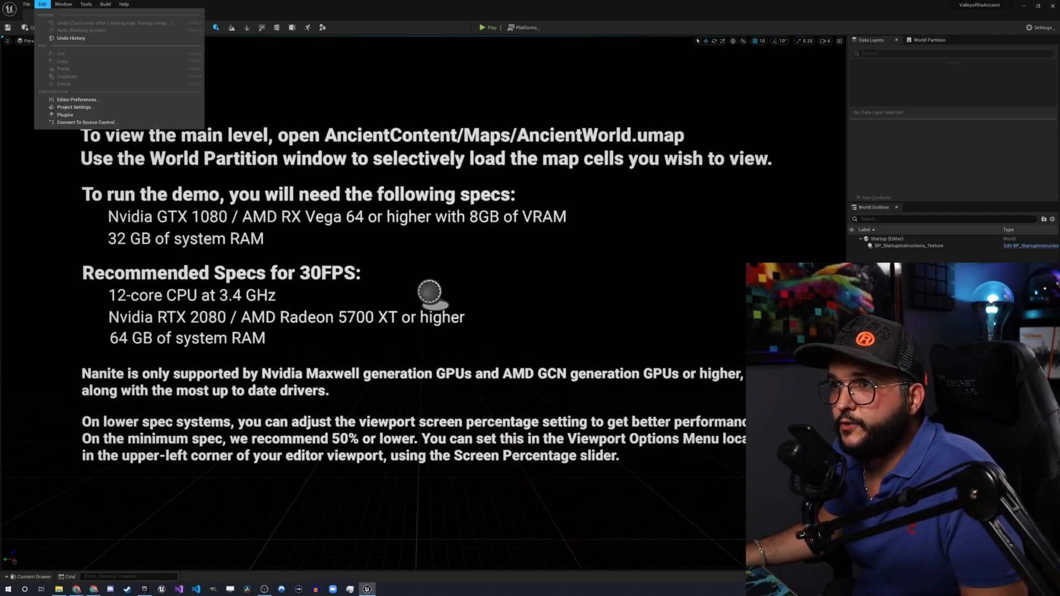
{"action": "left_click", "coordinate": [63, 4]}
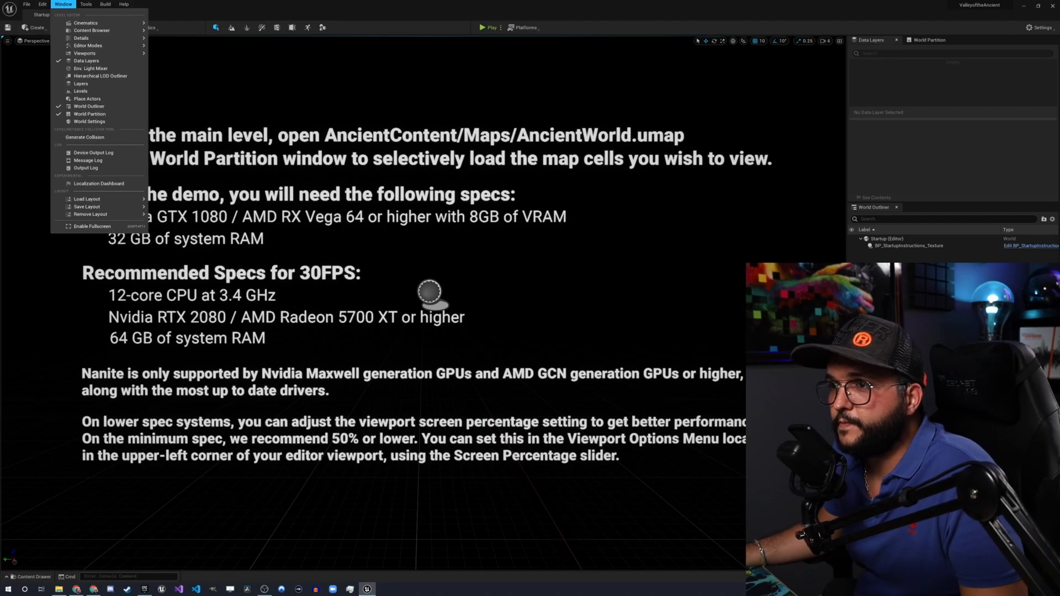
{"action": "left_click", "coordinate": [105, 5]}
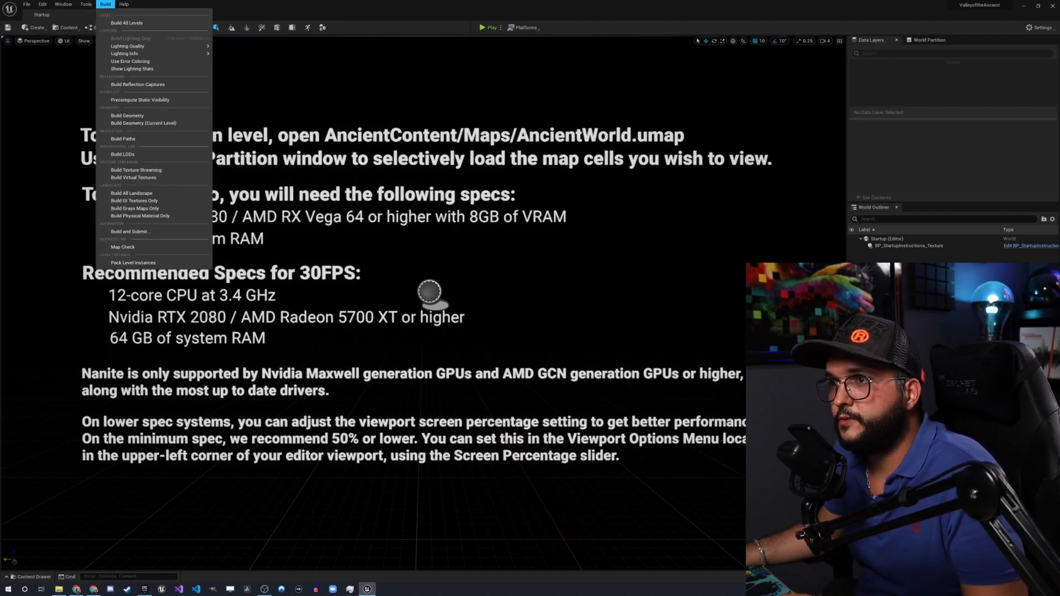
{"action": "left_click", "coordinate": [86, 4]}
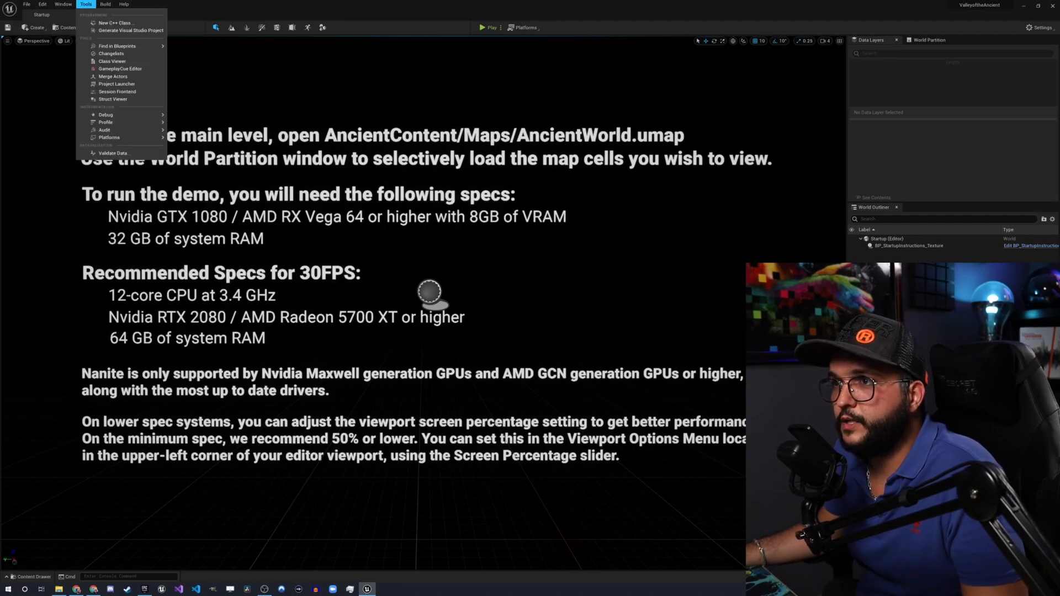
{"action": "left_click", "coordinate": [63, 5]}
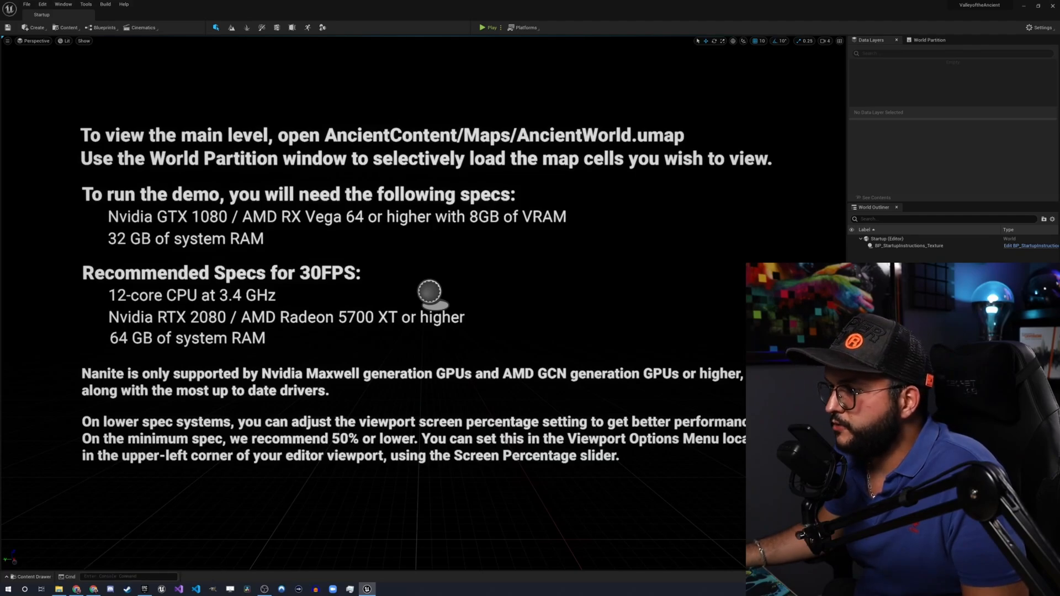
{"action": "left_click", "coordinate": [32, 576]}
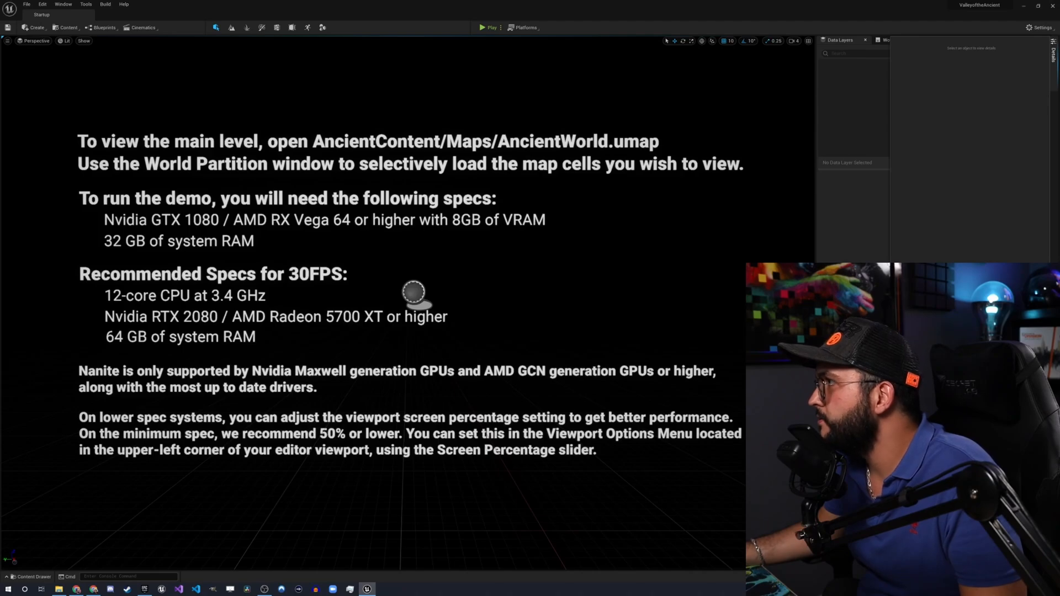
{"action": "left_click", "coordinate": [885, 40]}
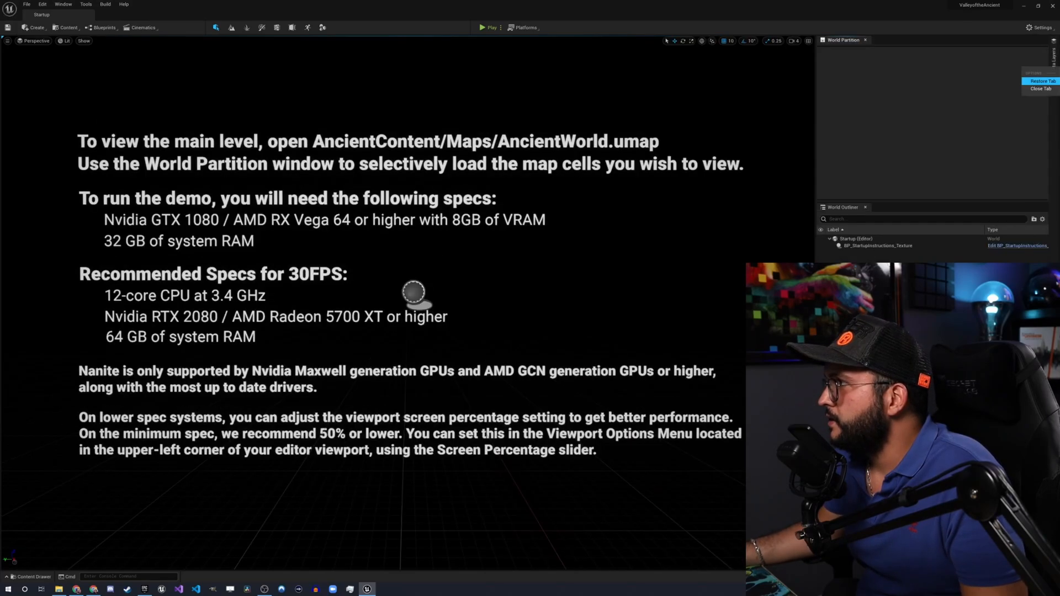
{"action": "left_click", "coordinate": [1040, 80]}
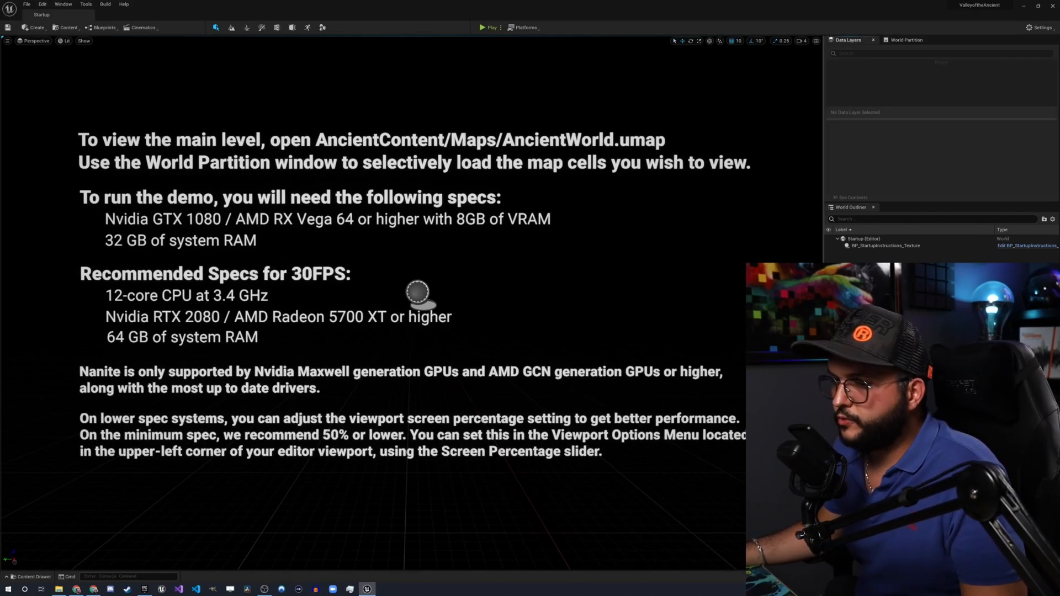
From AncientContent > Maps in the Content Drawer, load the AncientWorld level.
{"action": "left_click", "coordinate": [32, 576]}
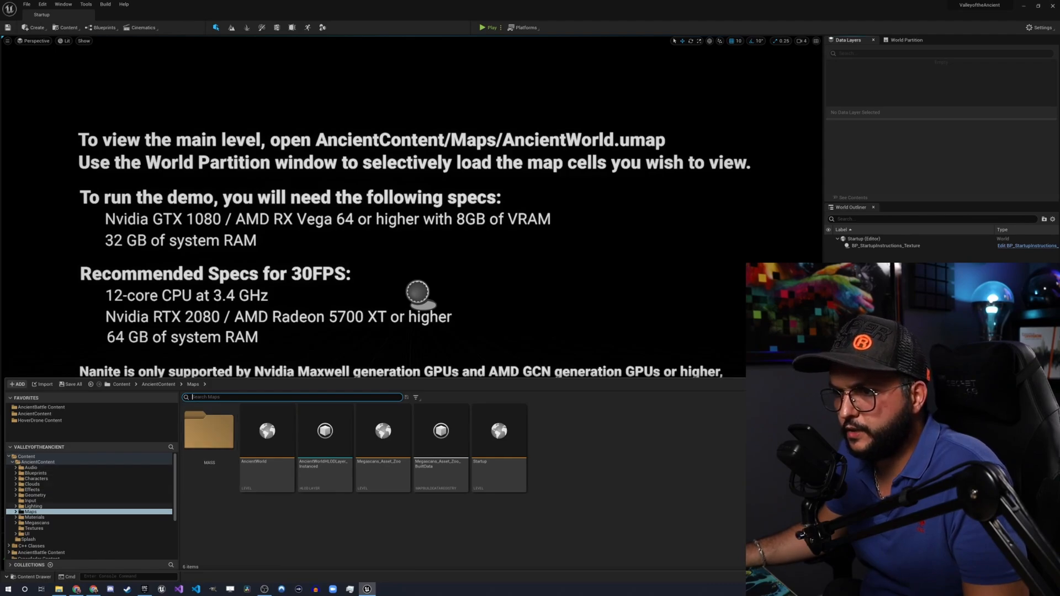
{"action": "mouse_move", "coordinate": [266, 431]}
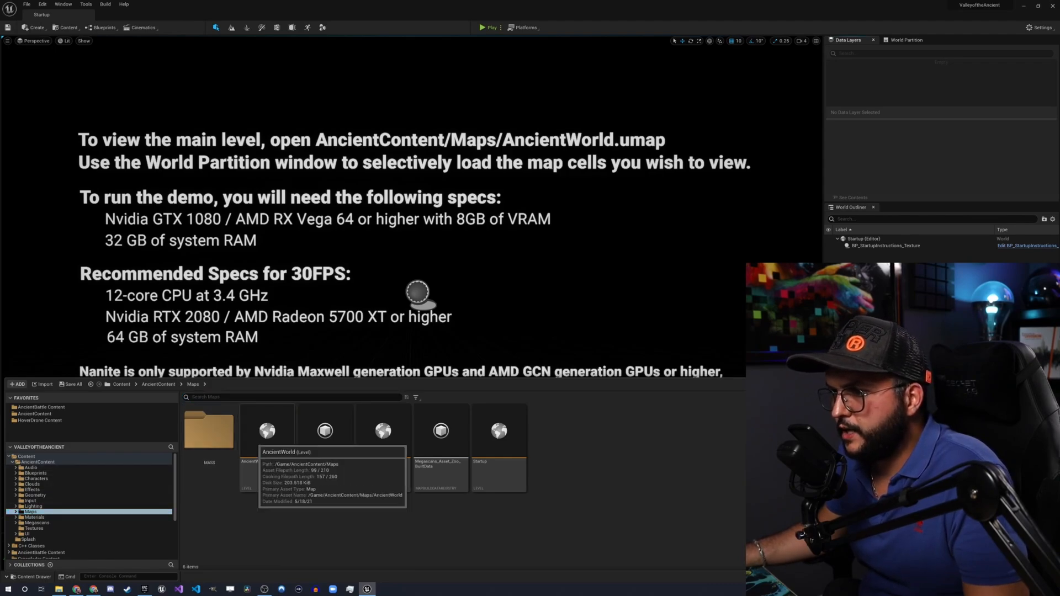
{"action": "double_click", "coordinate": [266, 430]}
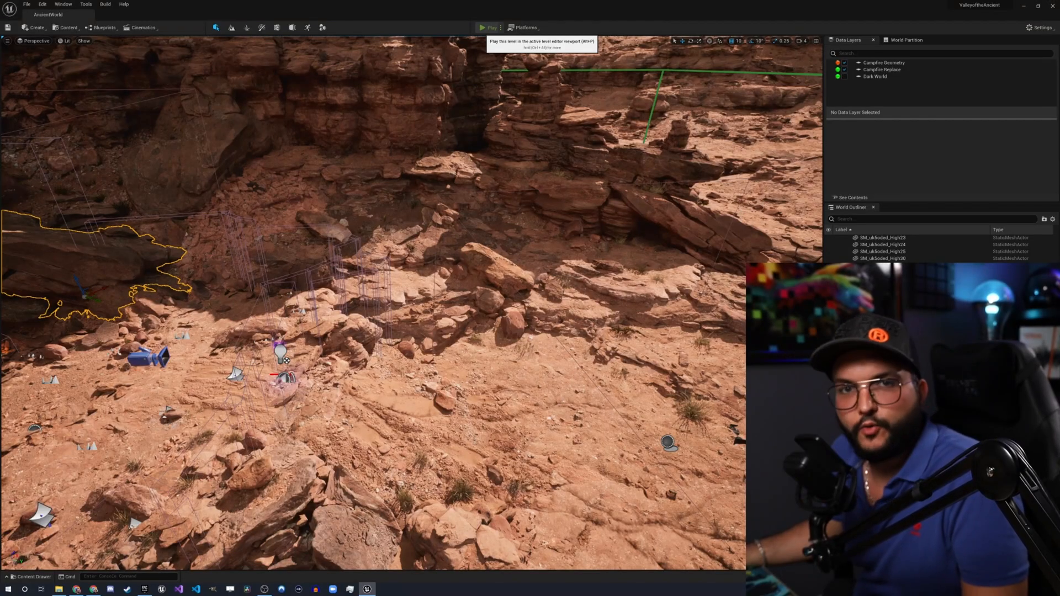
Start Play-in-editor on AncientWorld, spawning the character by the campfire.
{"action": "left_click", "coordinate": [480, 28]}
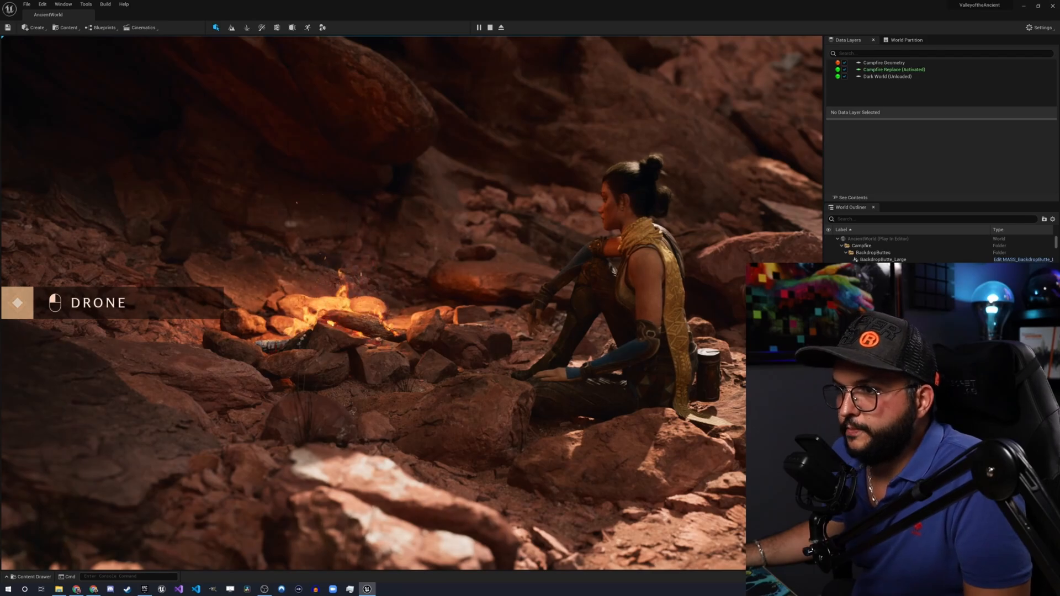